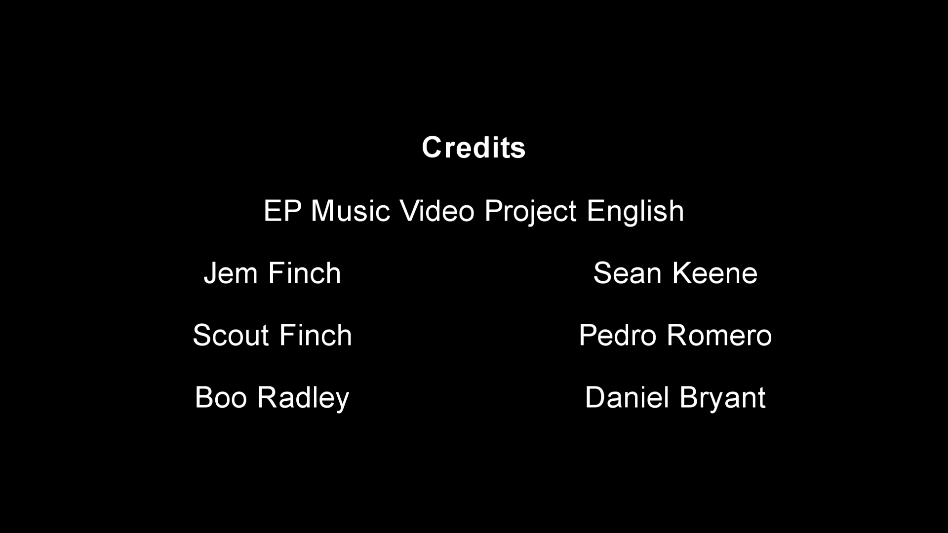
pyautogui.scroll(3)
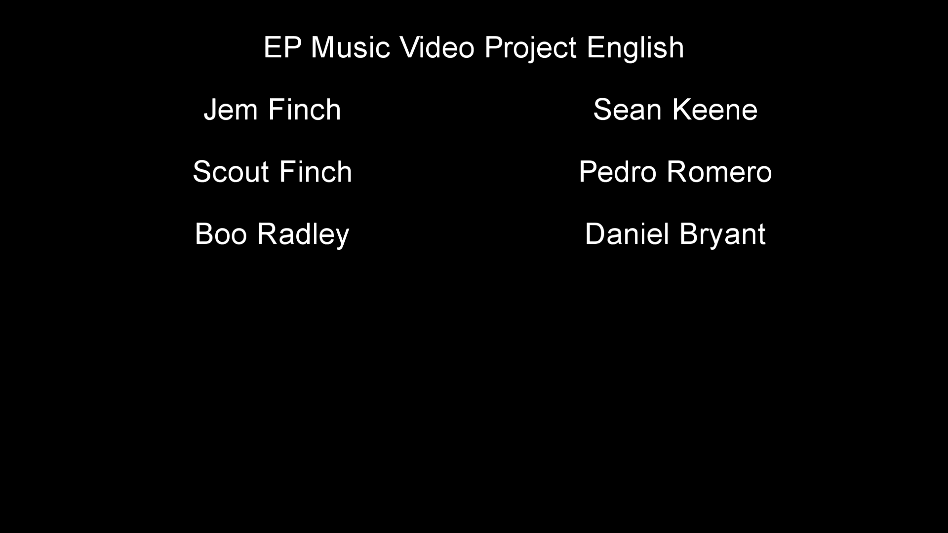
pyautogui.scroll(-3)
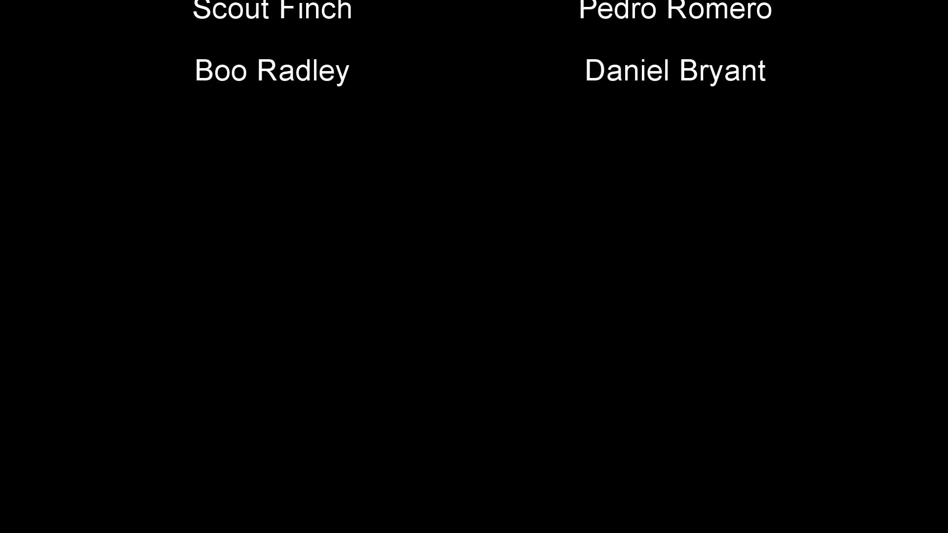